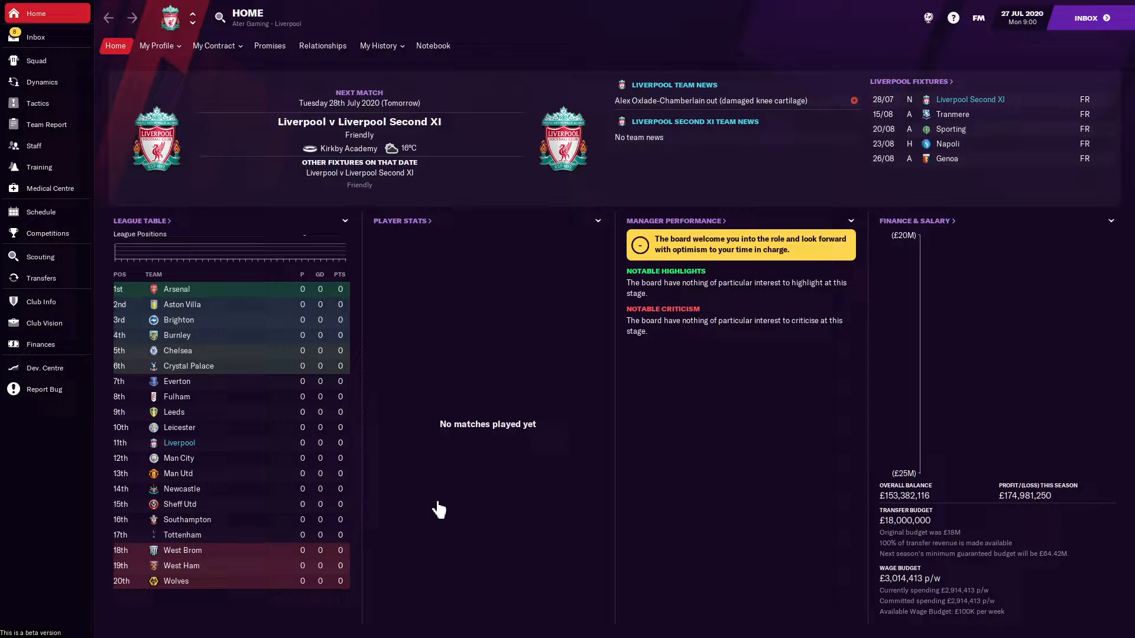
mouse_move(416, 503)
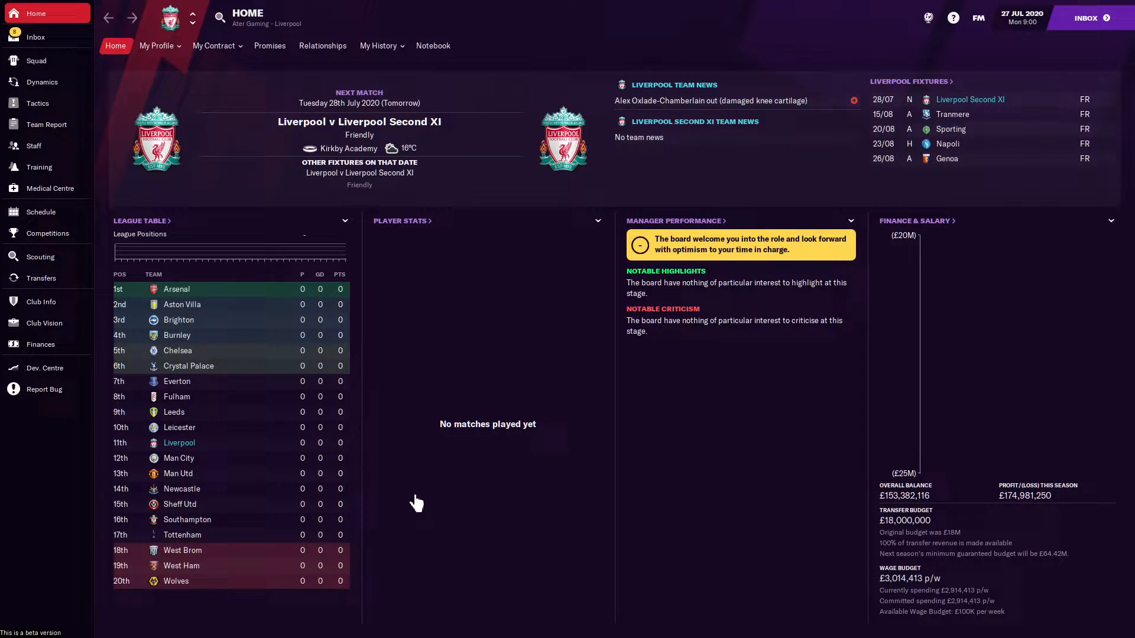
mouse_move(563, 138)
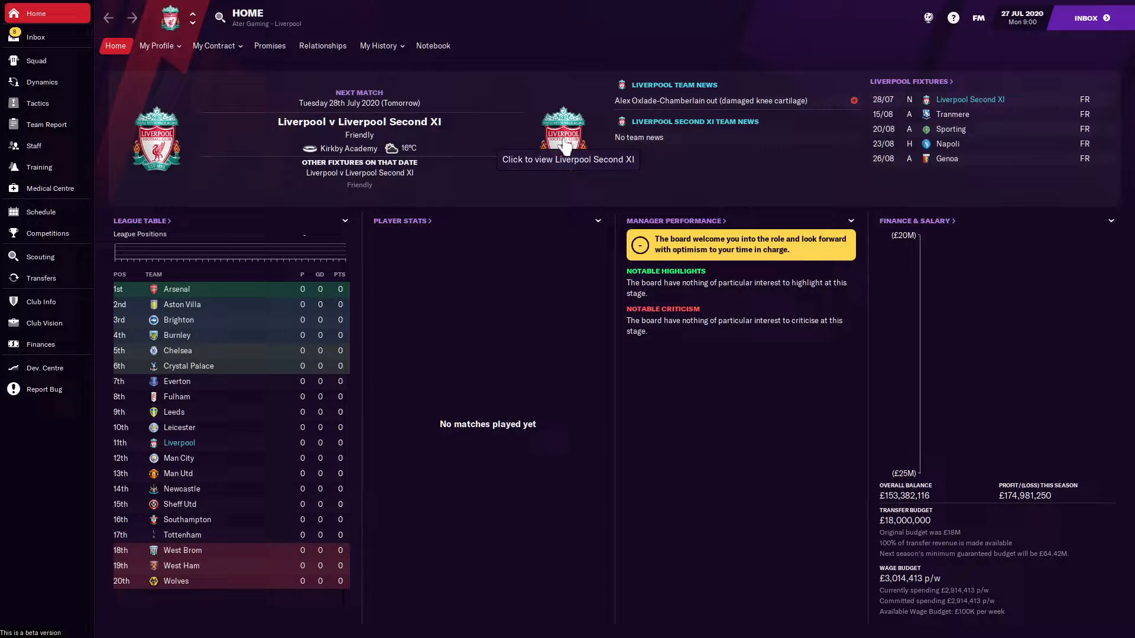
Open Liverpool's club profile showing league history, key people, kits and stadium details
left_click(42, 302)
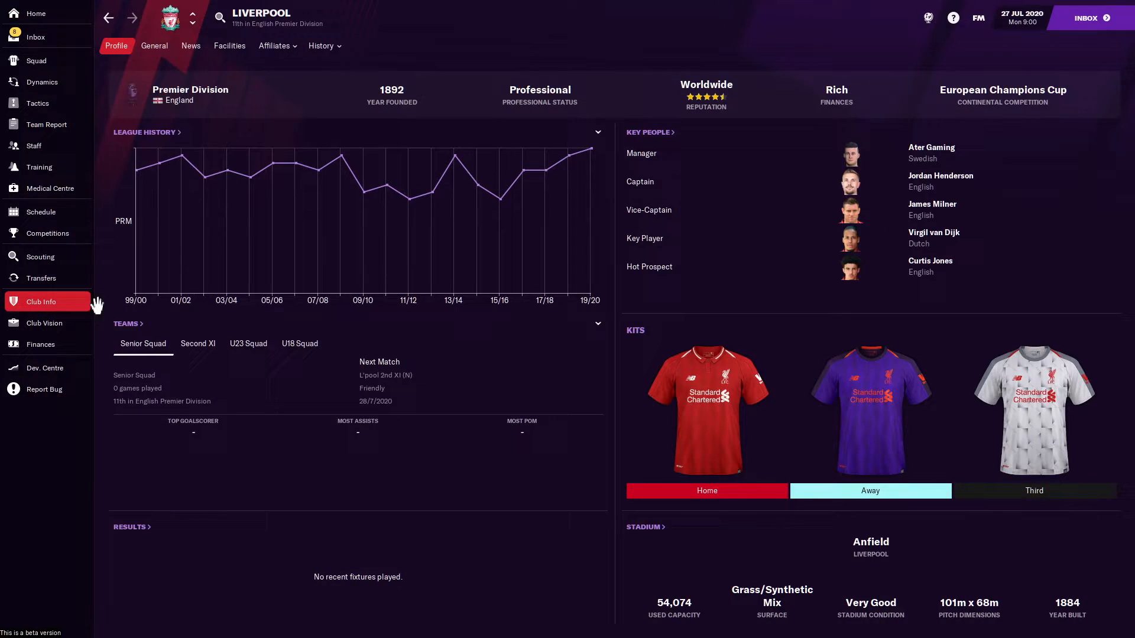
mouse_move(941, 306)
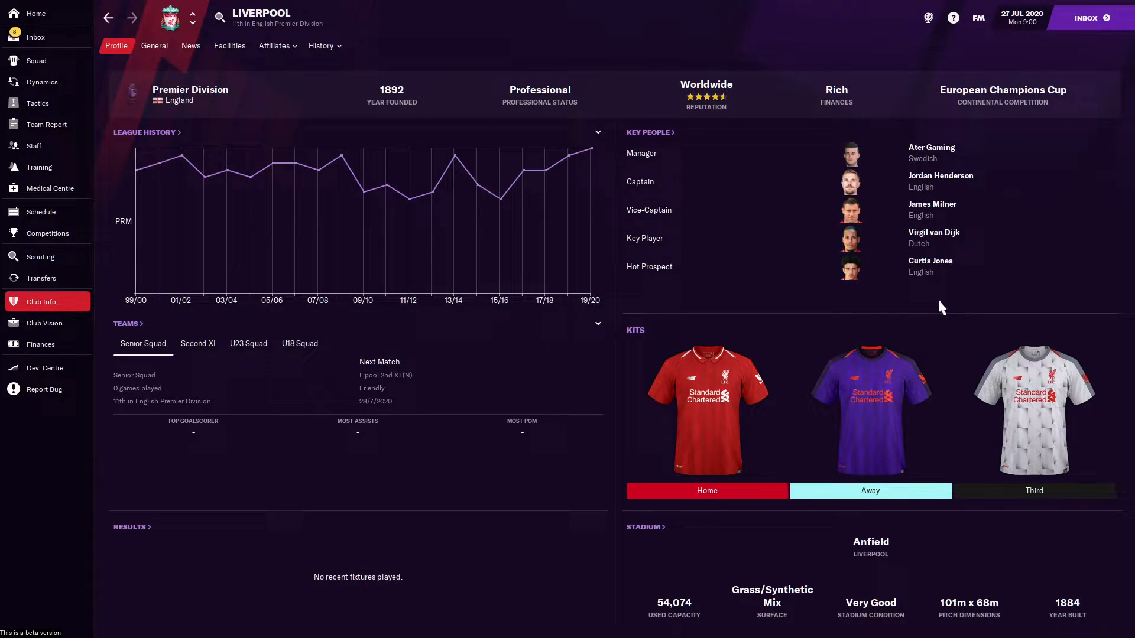
mouse_move(545, 418)
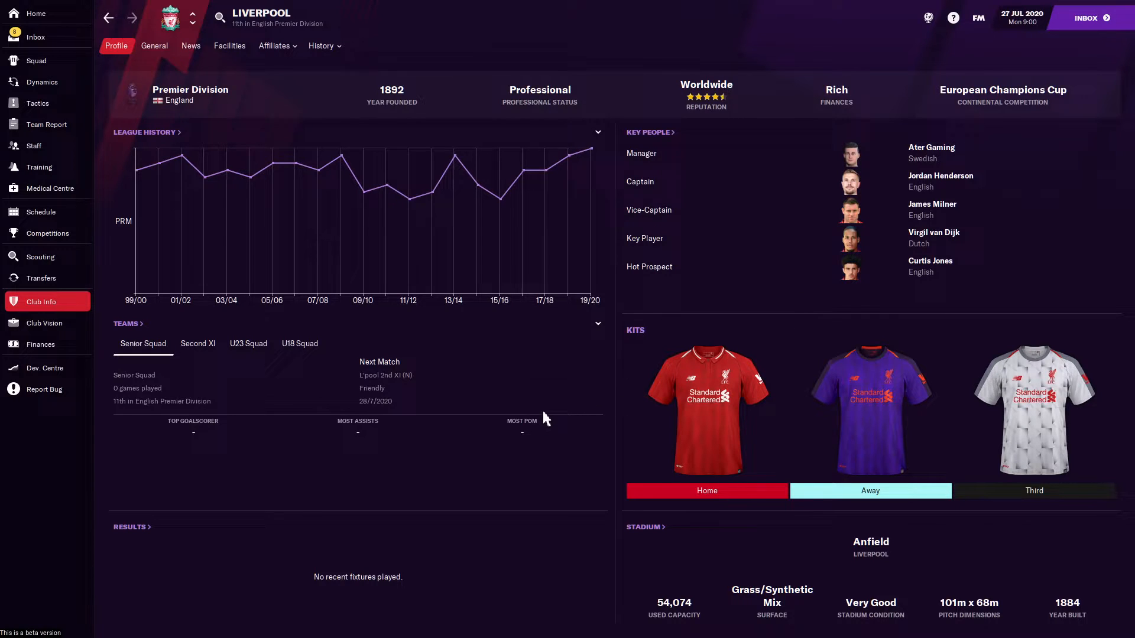
mouse_move(551, 413)
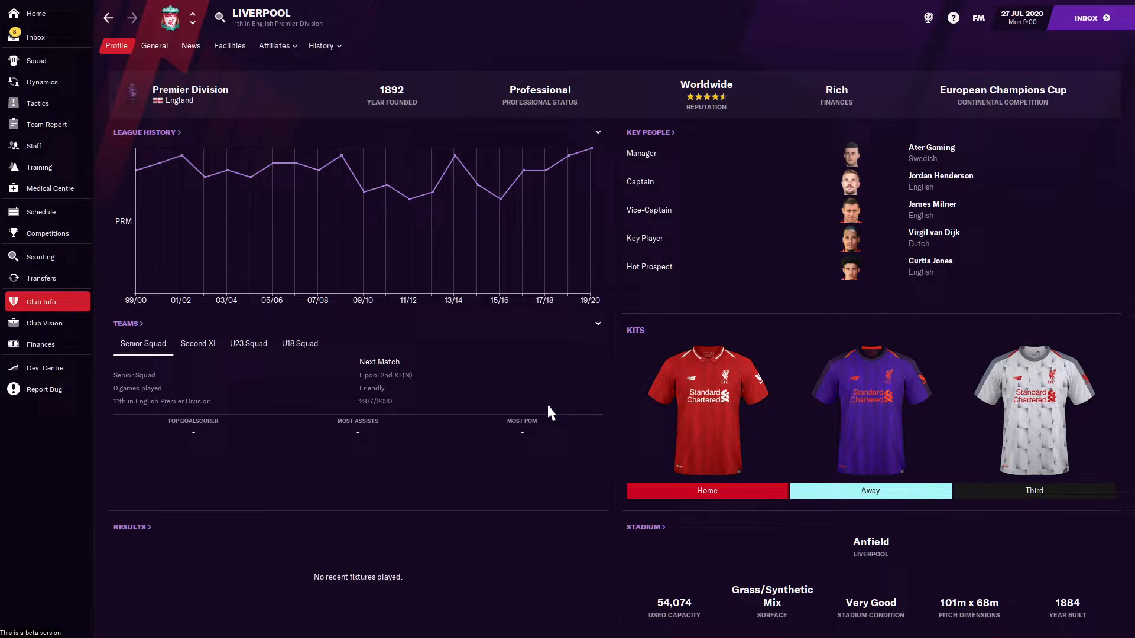
mouse_move(979, 17)
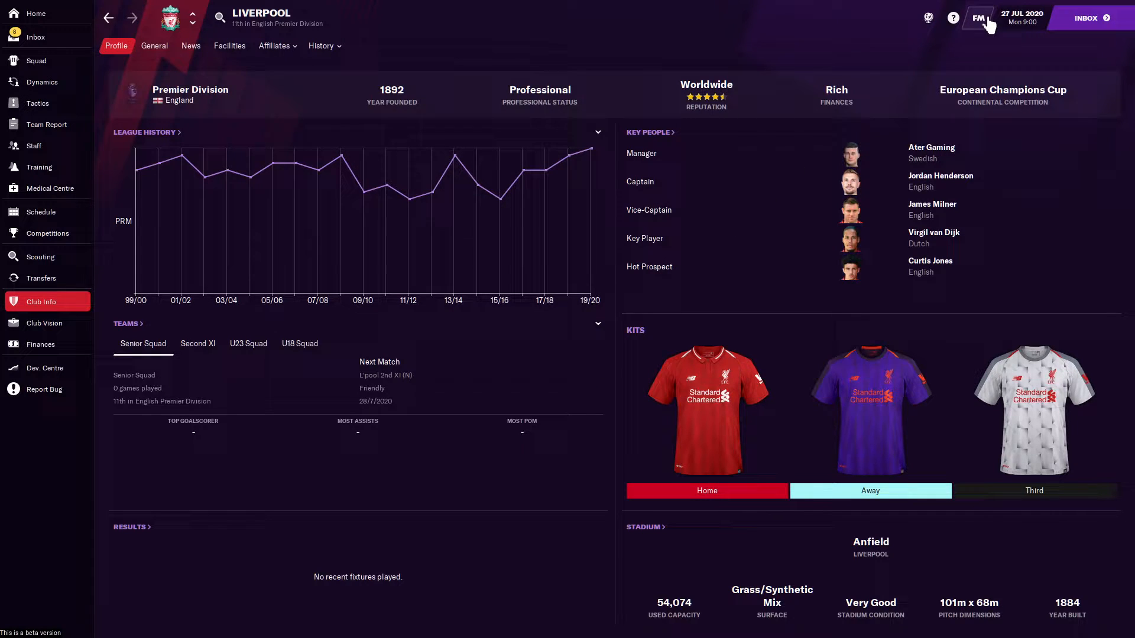
Choose Quit Game and Exit from the FM menu to bring up the quit confirmation
left_click(978, 17)
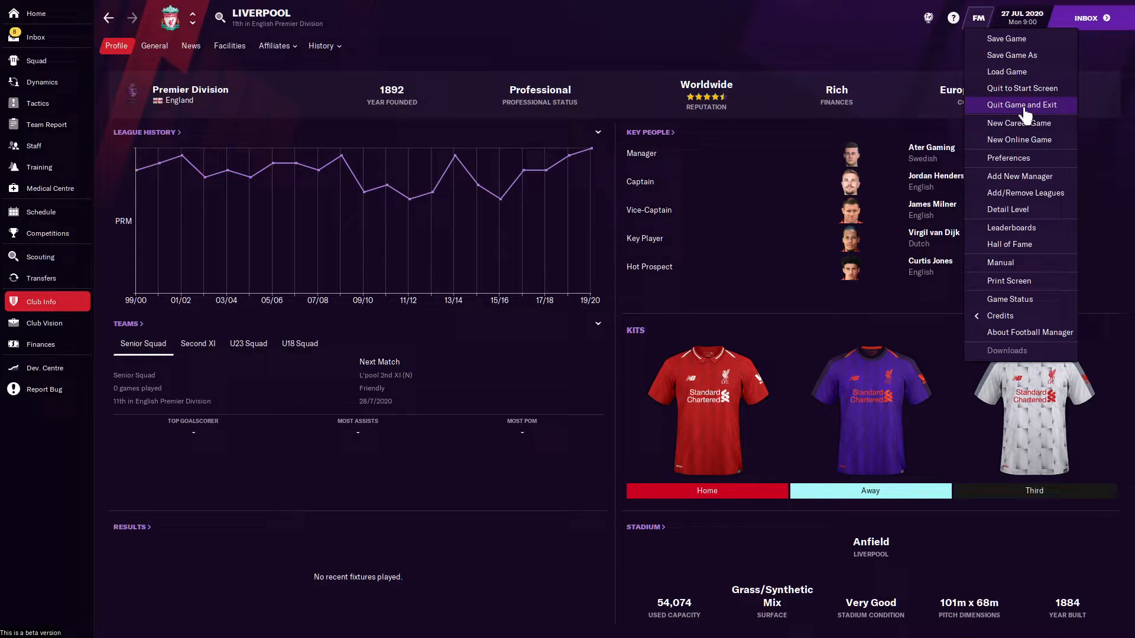
left_click(1019, 105)
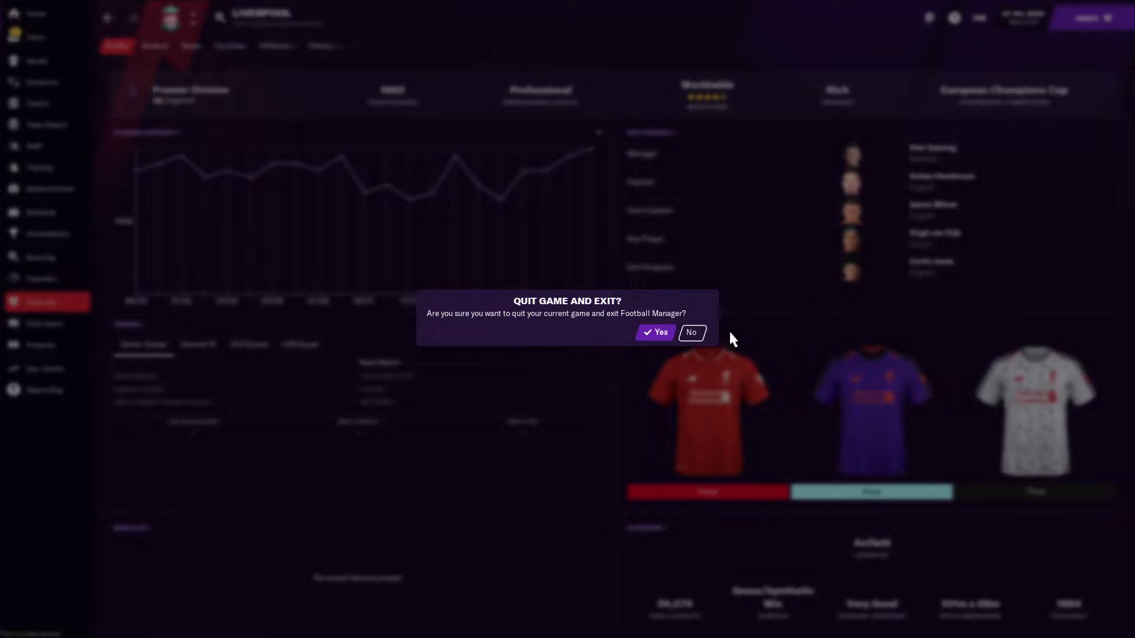
mouse_move(672, 304)
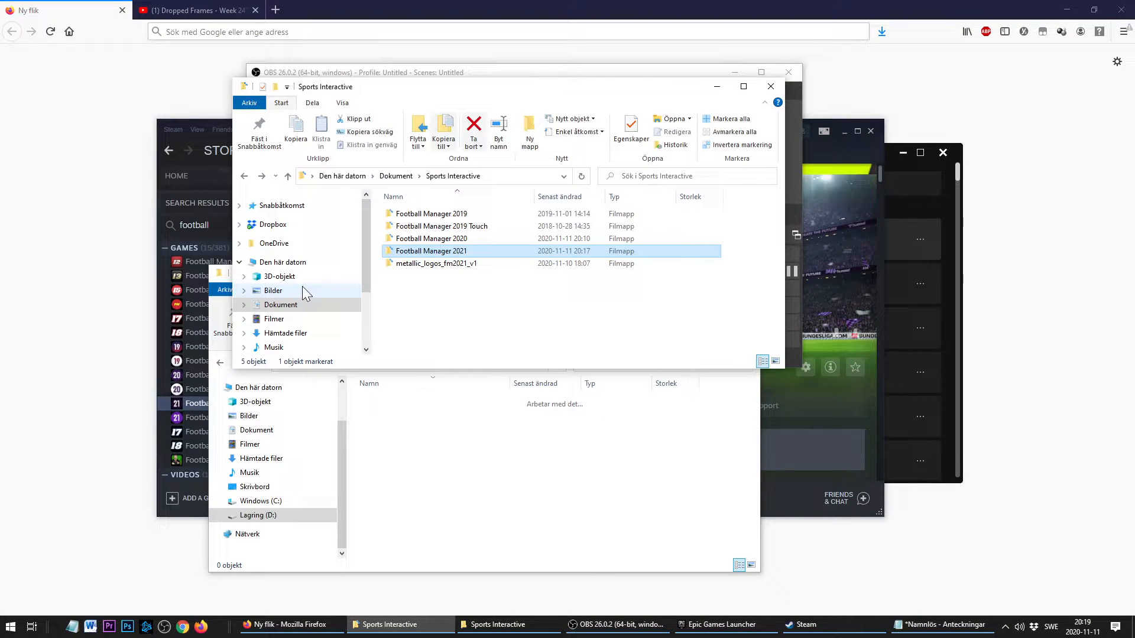
Browse Documents' Football Manager 2021 folder and the empty D:\Sports Interactive folder
left_click(280, 304)
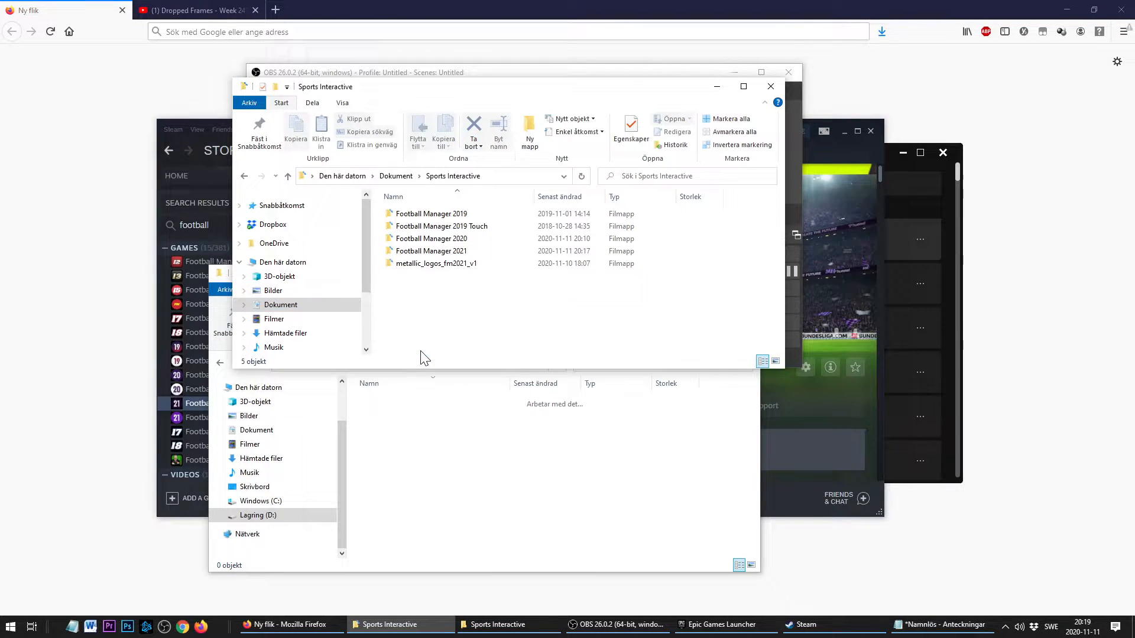
double_click(432, 250)
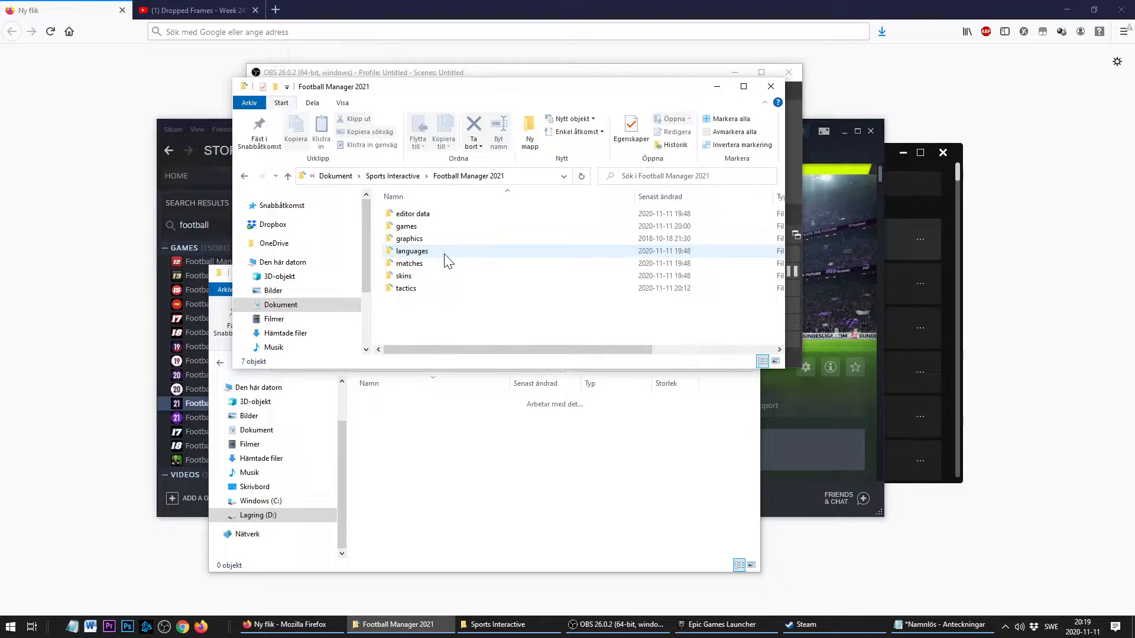
mouse_move(392, 193)
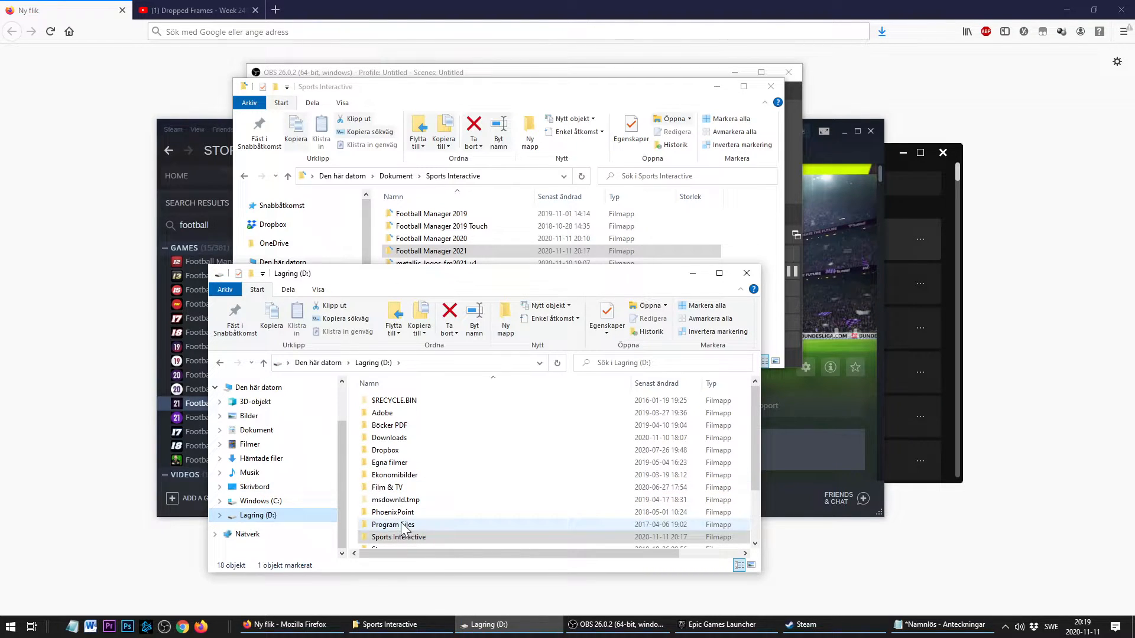
double_click(397, 536)
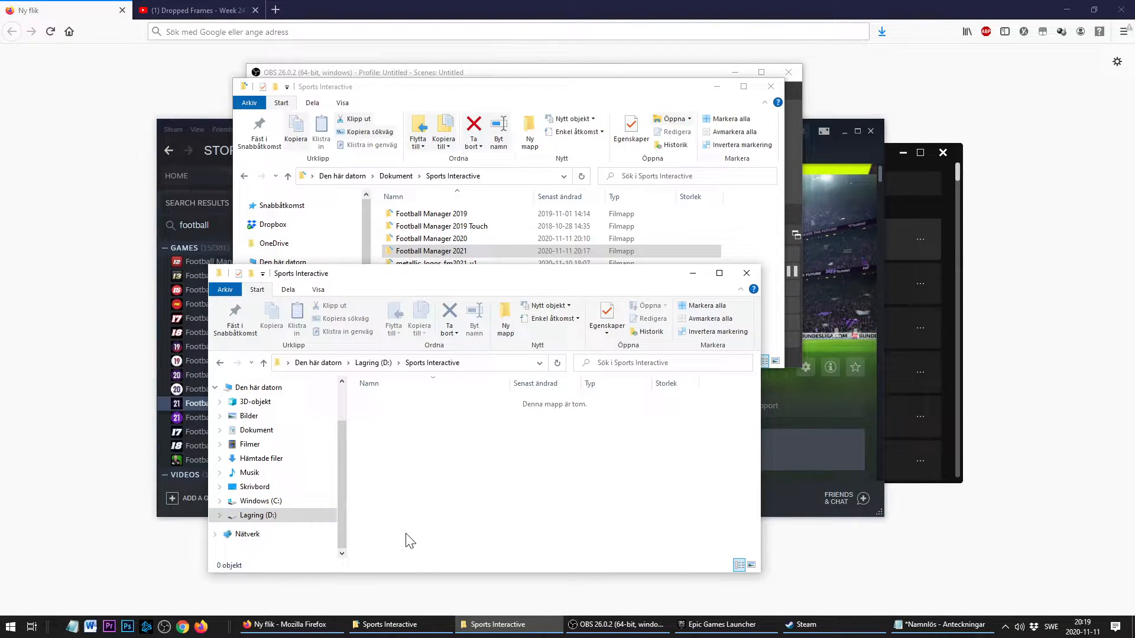
left_click(431, 251)
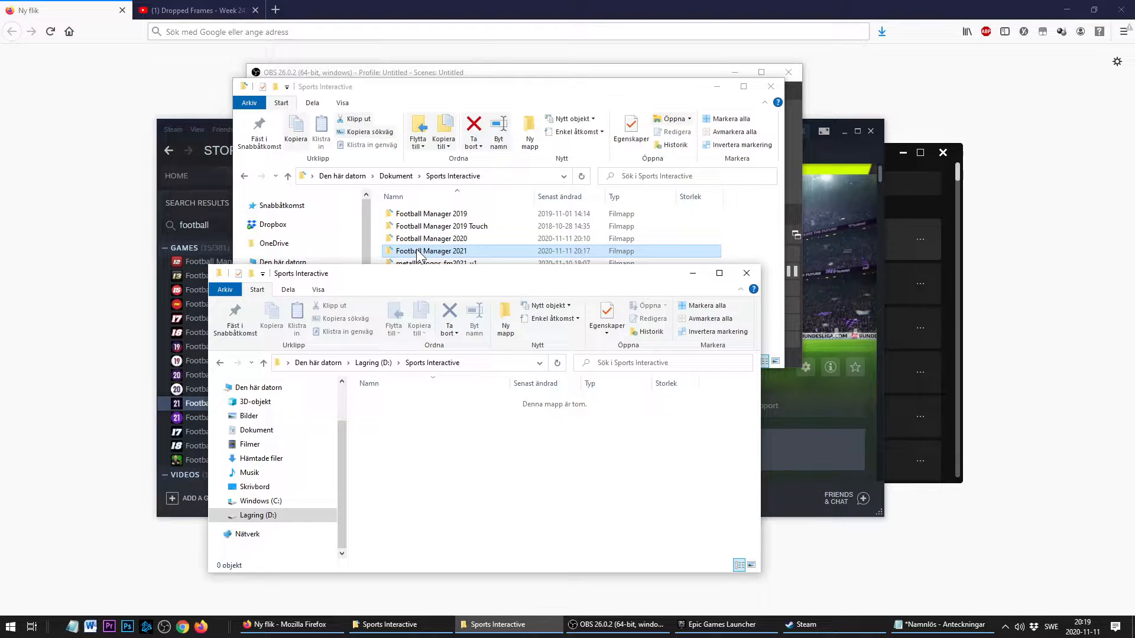
double_click(431, 250)
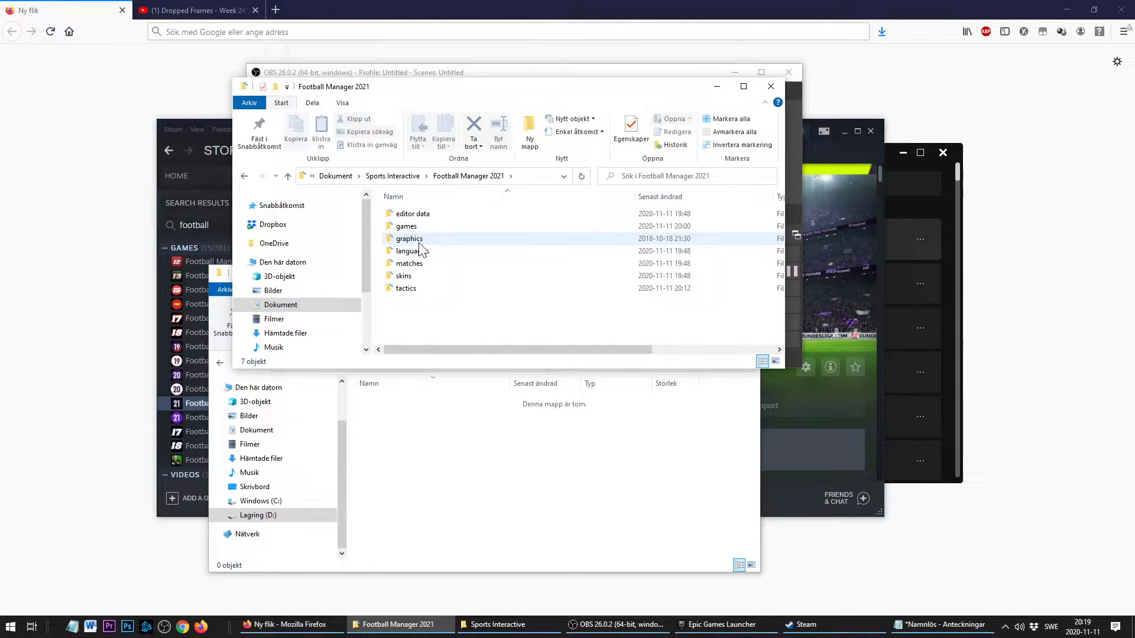
Set aside the graphics folder, delete the original Football Manager 2021 folder, and open the D: copy
left_click(409, 238)
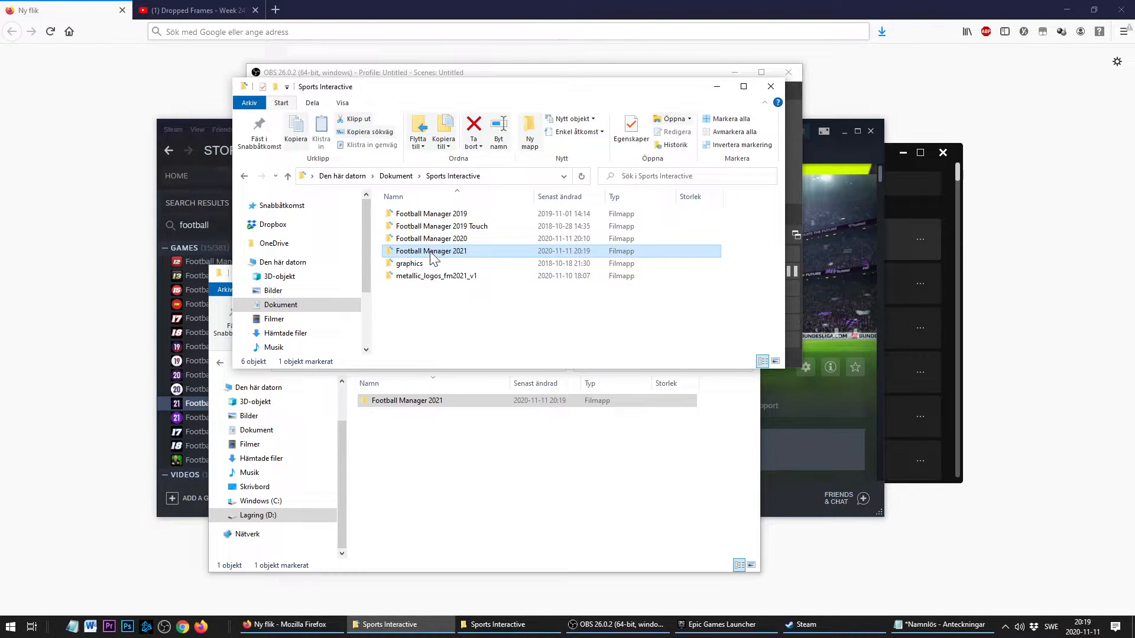
key("Delete")
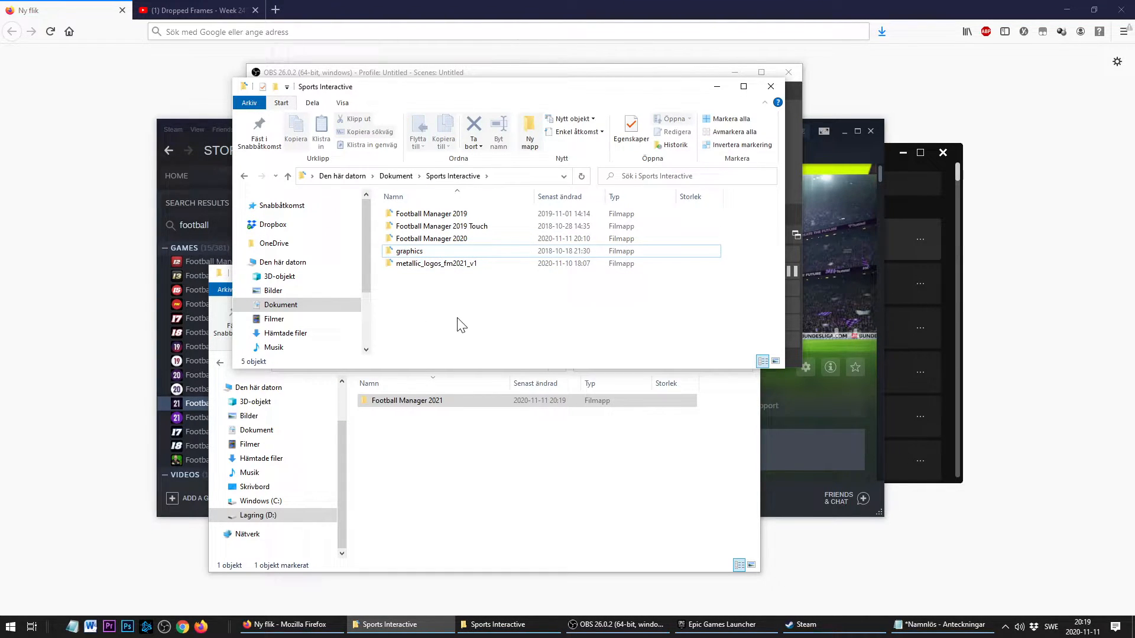
mouse_move(434, 444)
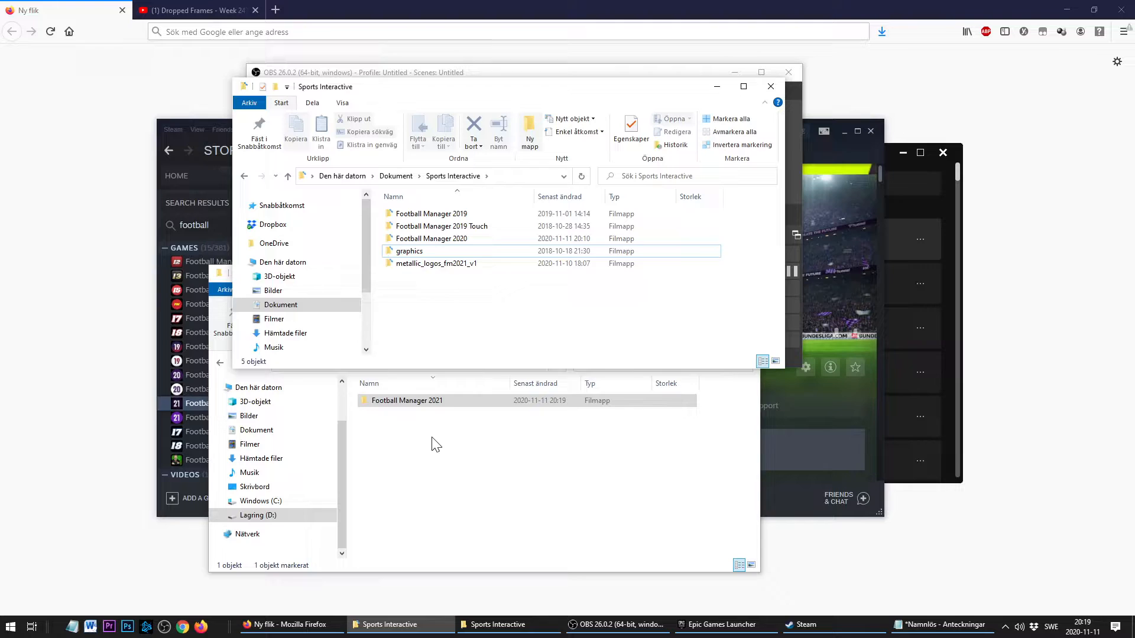
double_click(406, 400)
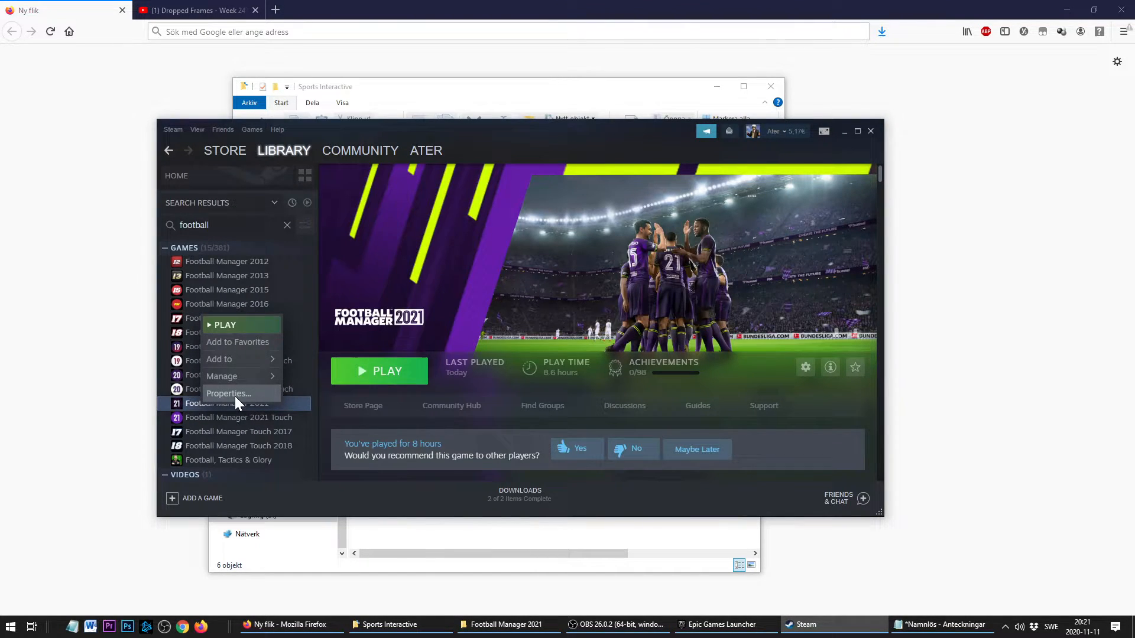
Type the --user_data_location="path" argument and copy the D:\Sports Interactive\Football Manager 2021 path
left_click(229, 393)
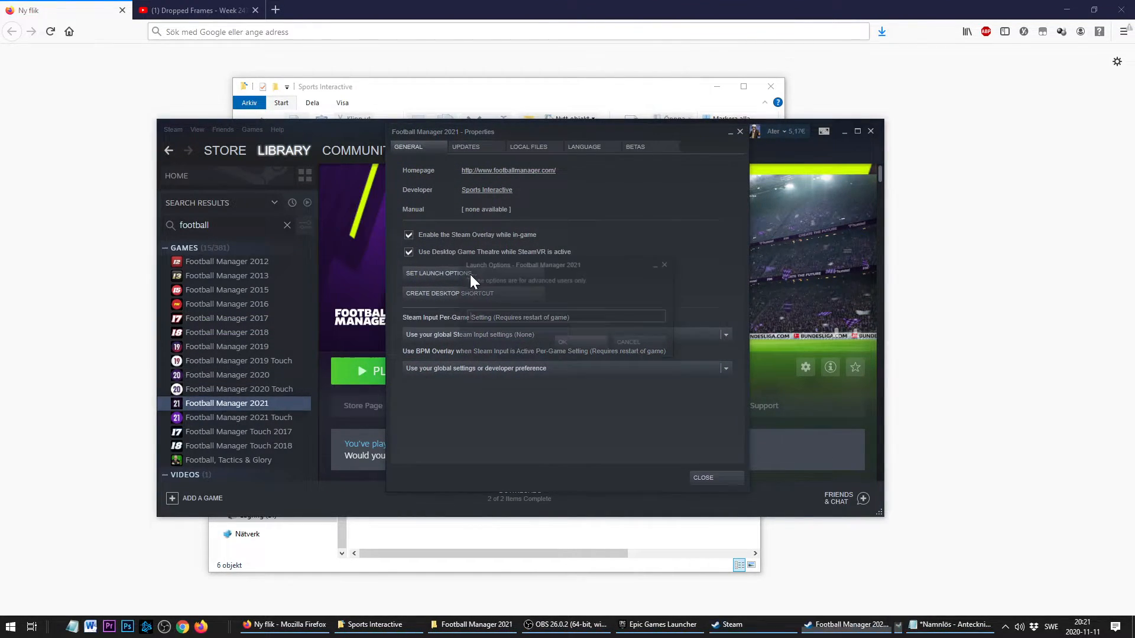
type("--user_data_location=\"path\"")
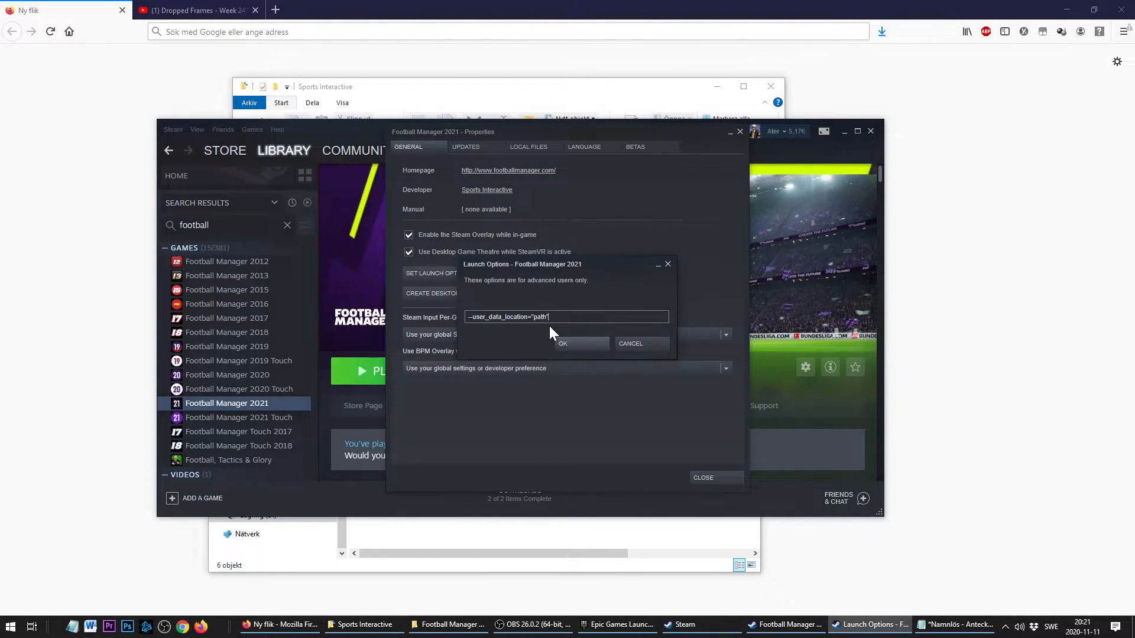
mouse_move(539, 337)
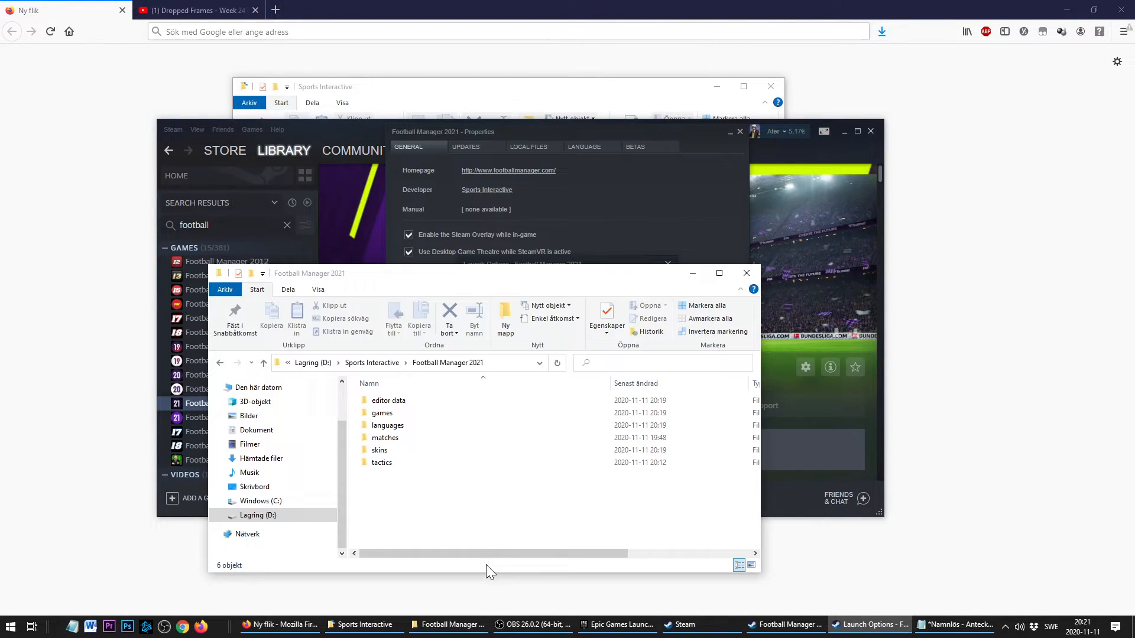
left_click(435, 362)
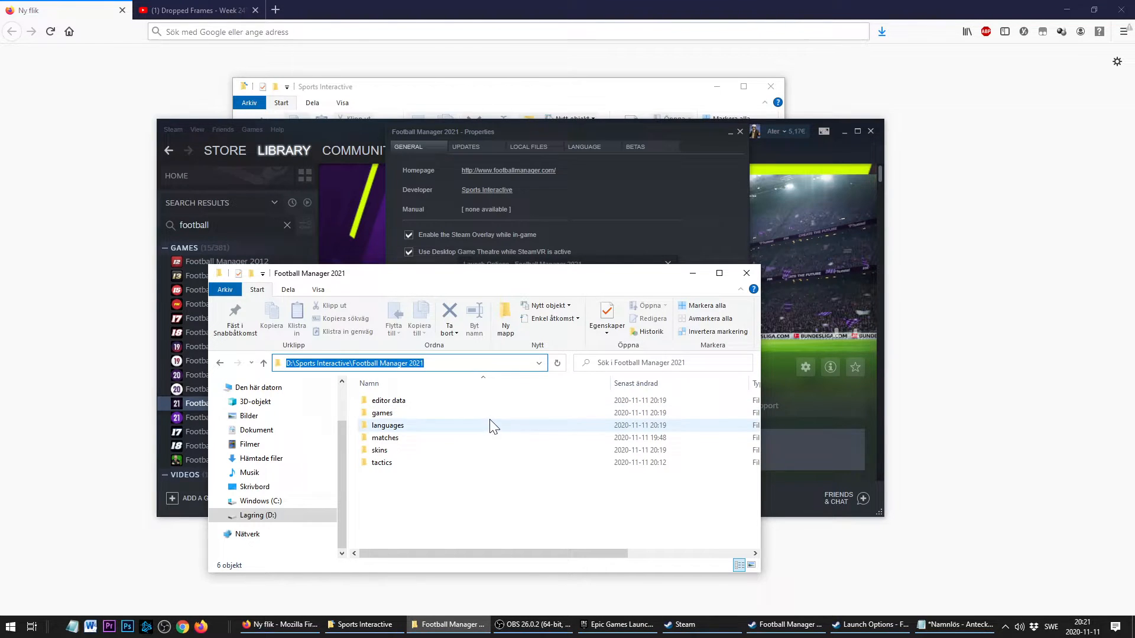
mouse_move(651, 174)
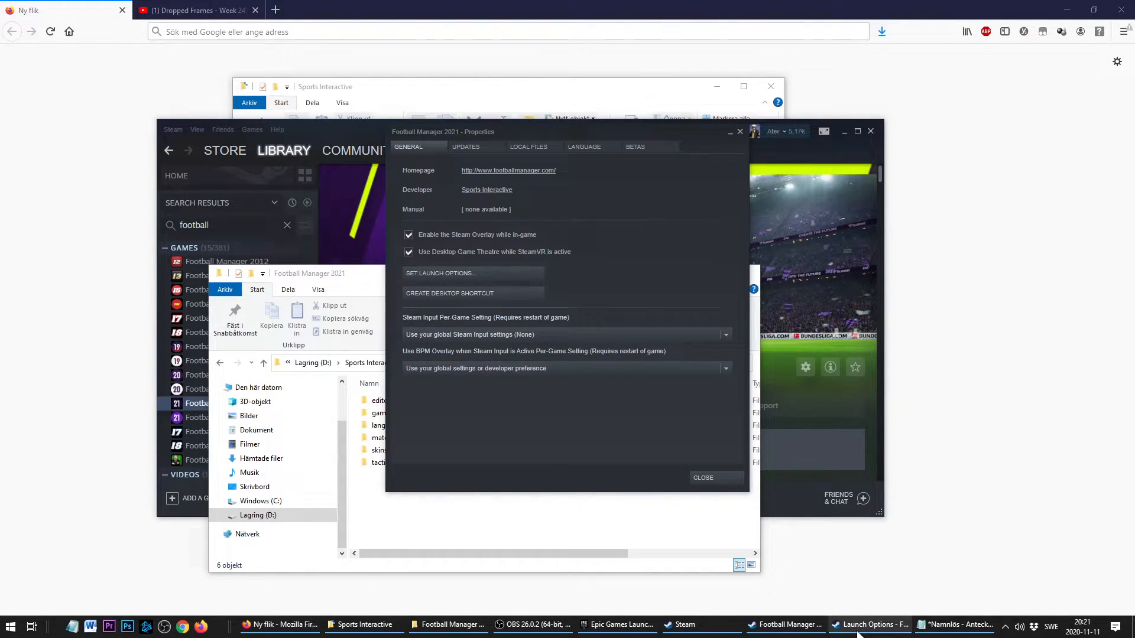
Replace the path placeholder in Football Manager 2021's Steam launch options and confirm
left_click(440, 273)
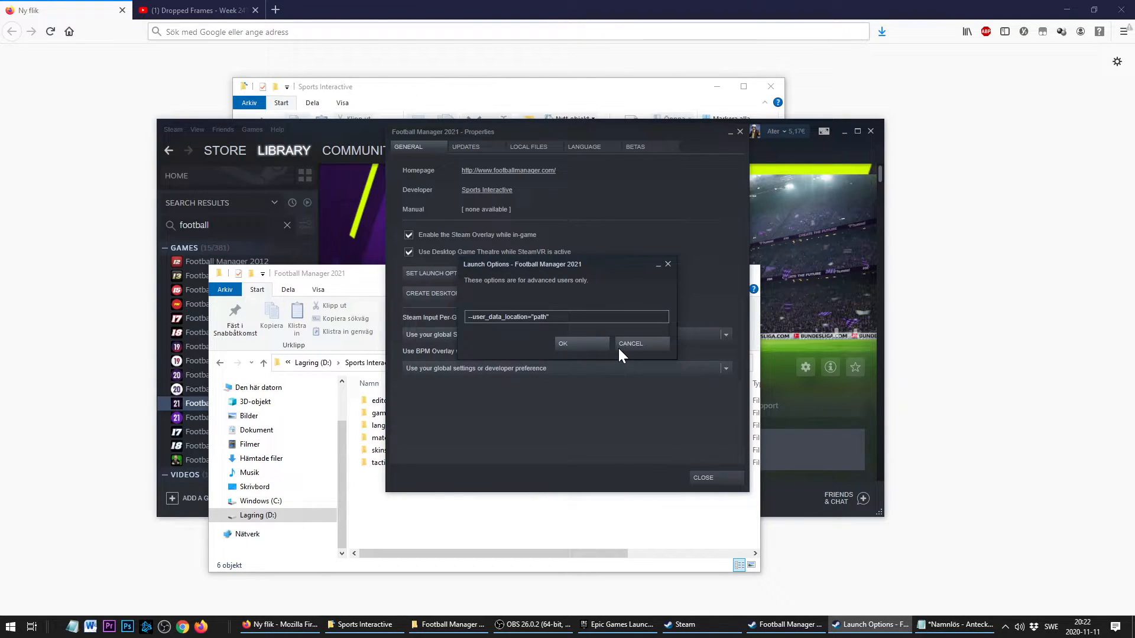
double_click(539, 317)
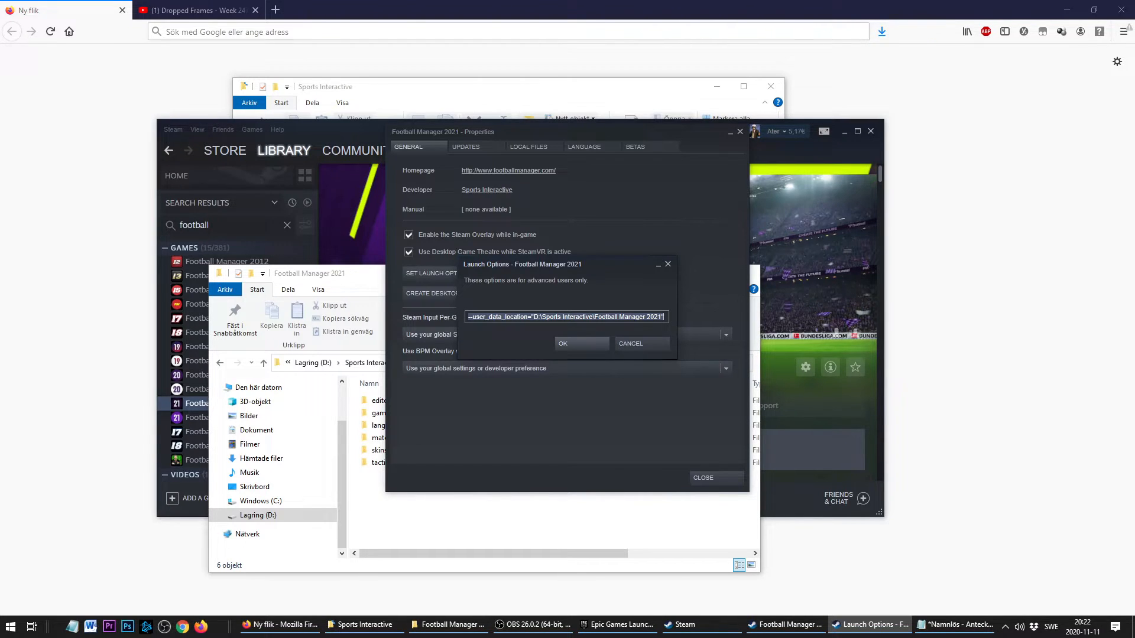
left_click(563, 343)
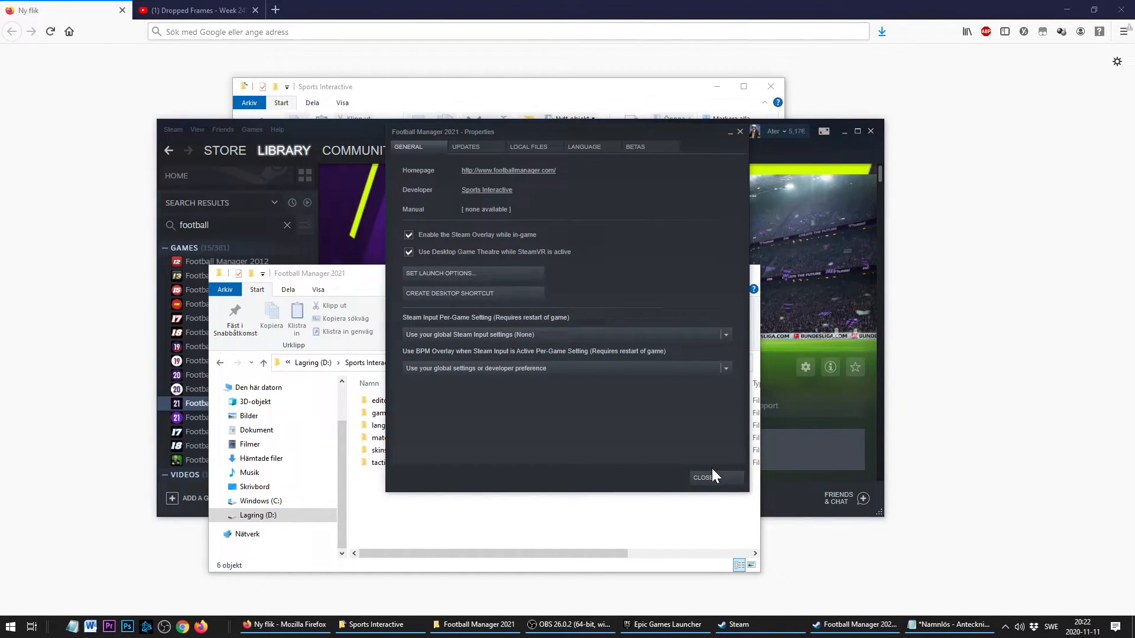
left_click(700, 478)
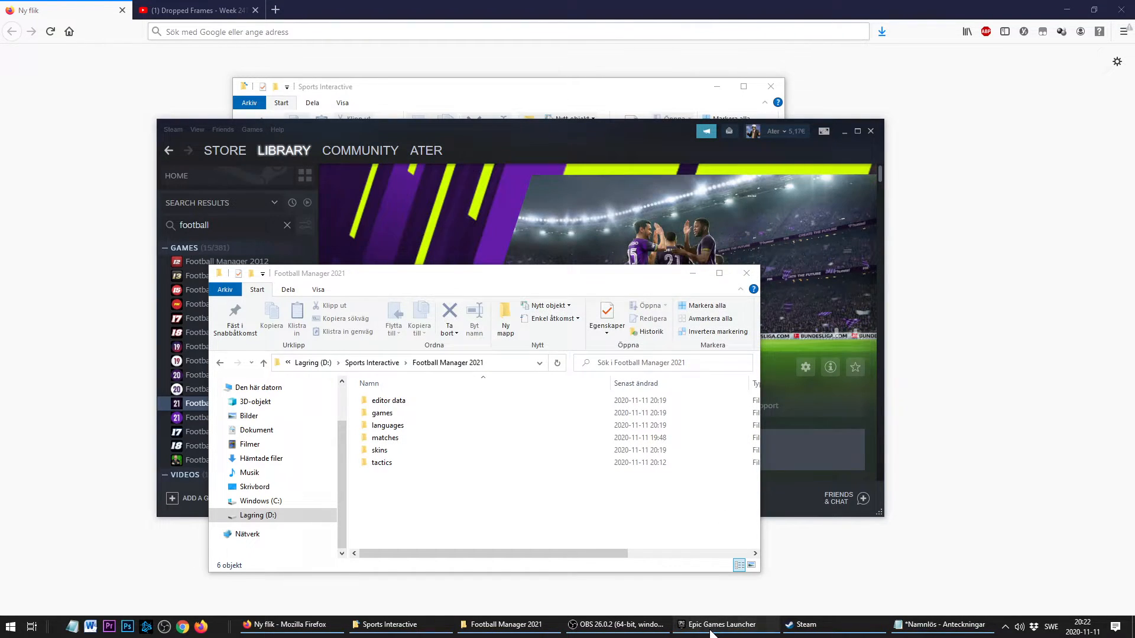
left_click(725, 625)
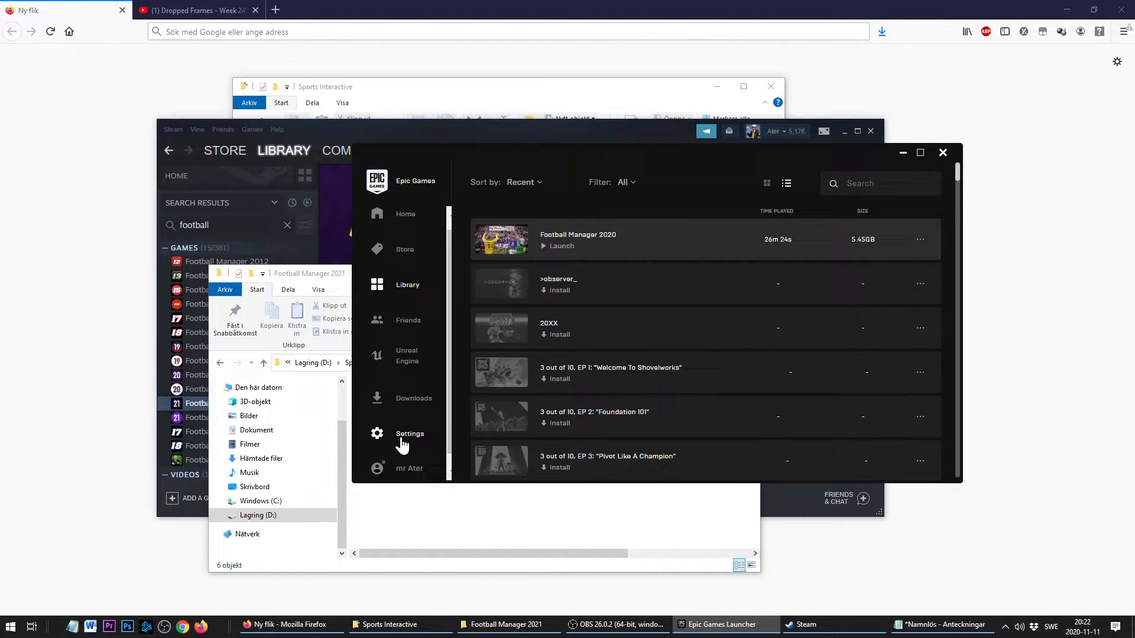
Give Football Manager 2020 the Epic argument --user_data_location="D:\Sports Interactive\Football Manager 2021", then play FM21 from Steam
left_click(409, 434)
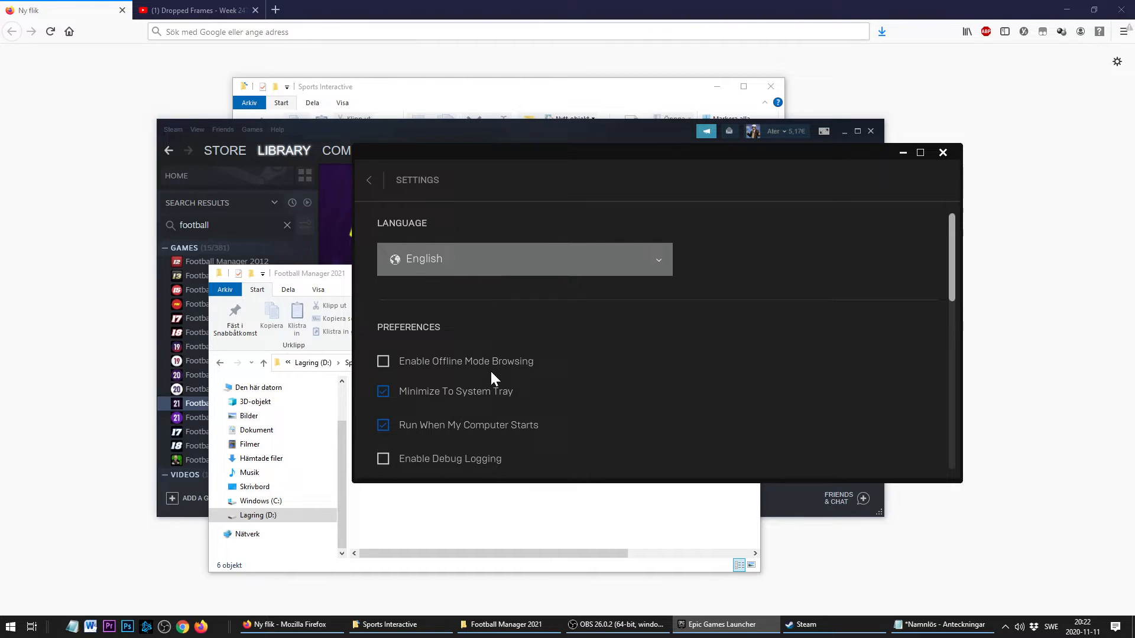
scroll("down", 3)
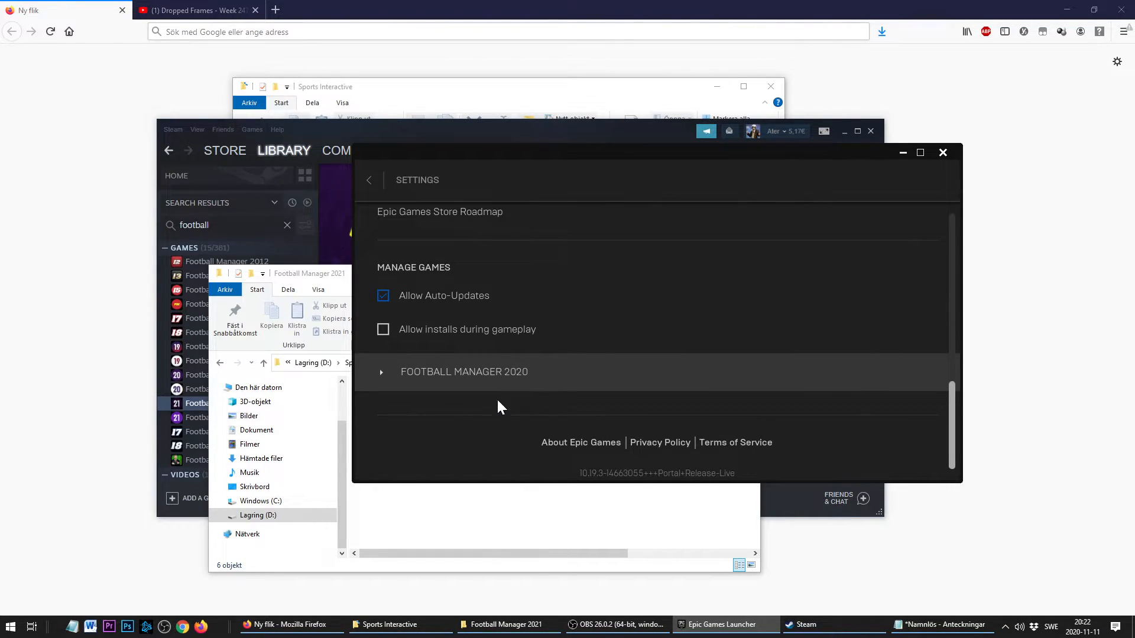
left_click(381, 372)
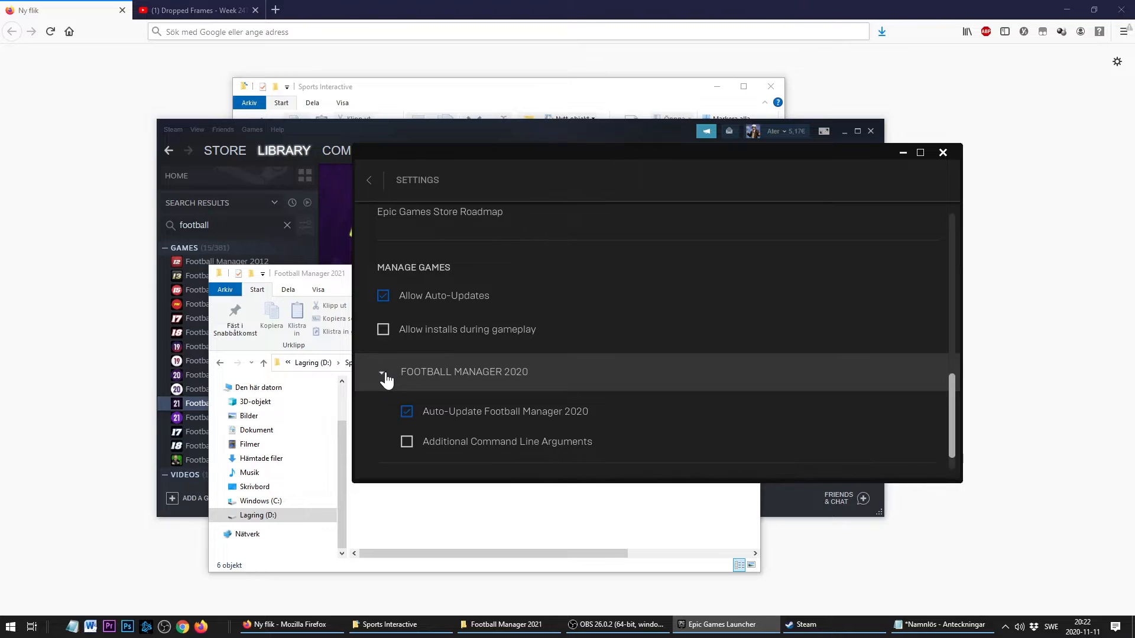
scroll("down", 3)
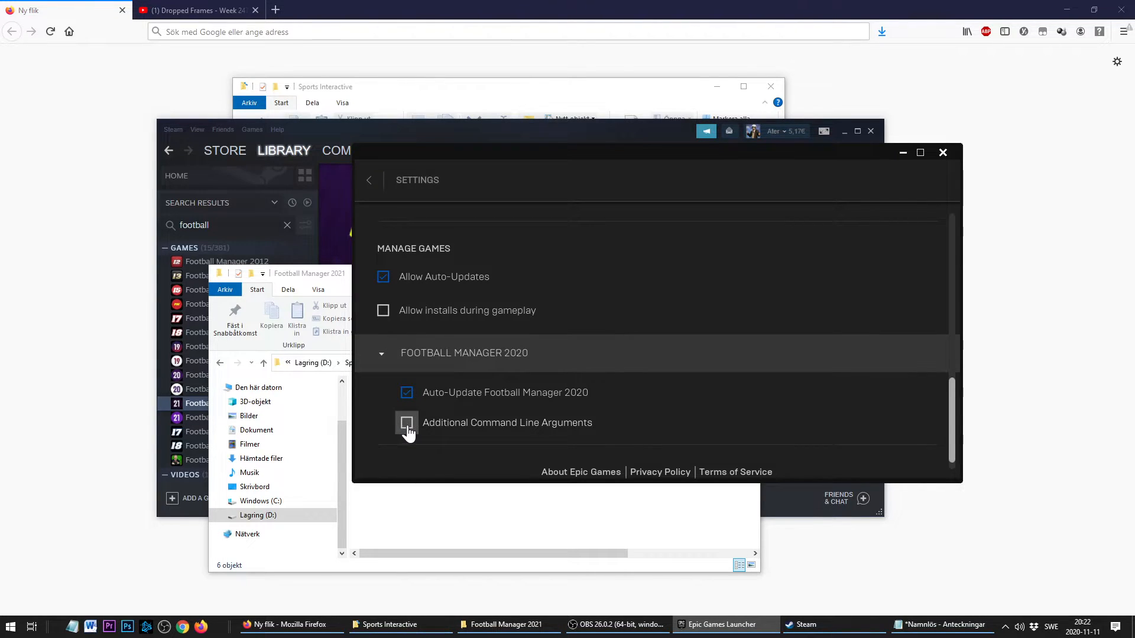
left_click(407, 422)
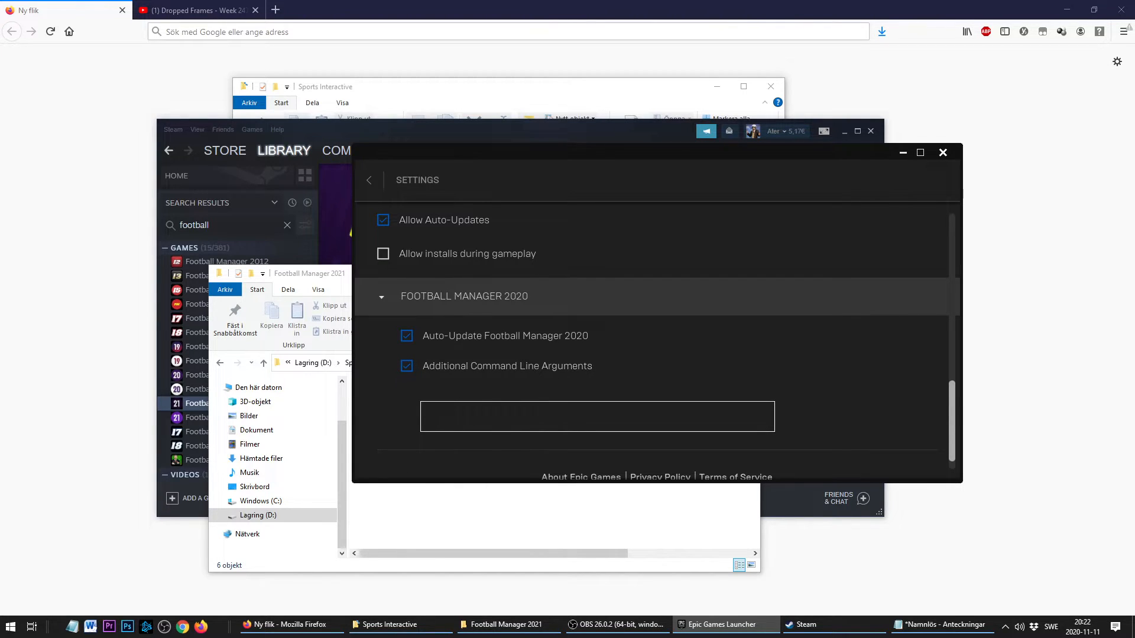
type("--user_data_location=\"D:\\Sports Interactive\\Football Manager 2021\"")
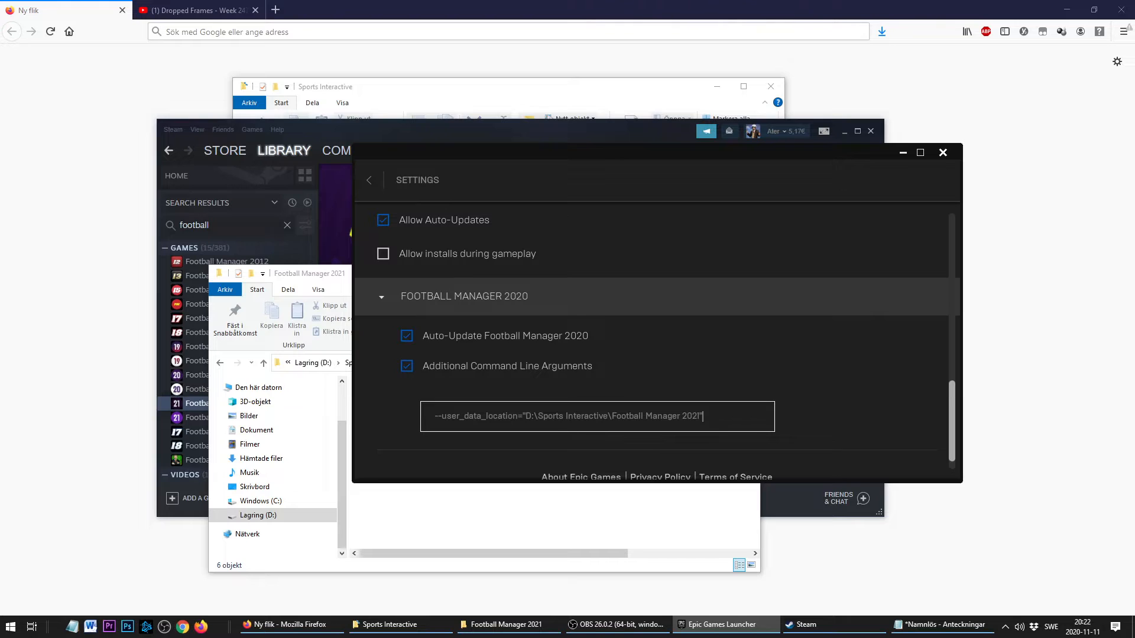
mouse_move(942, 153)
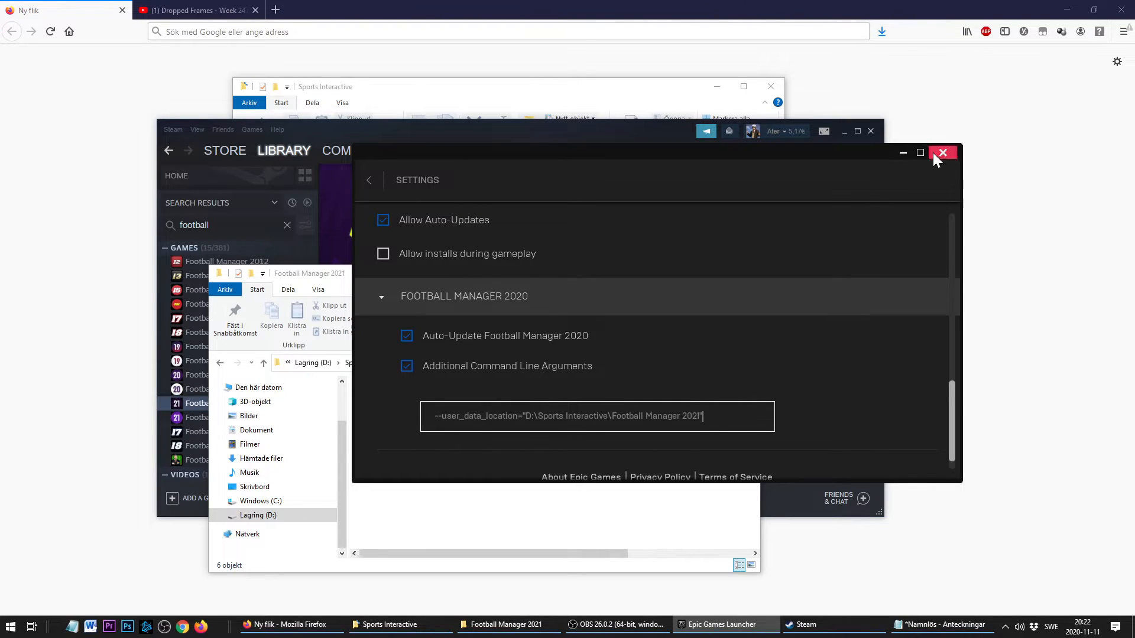
mouse_move(382, 374)
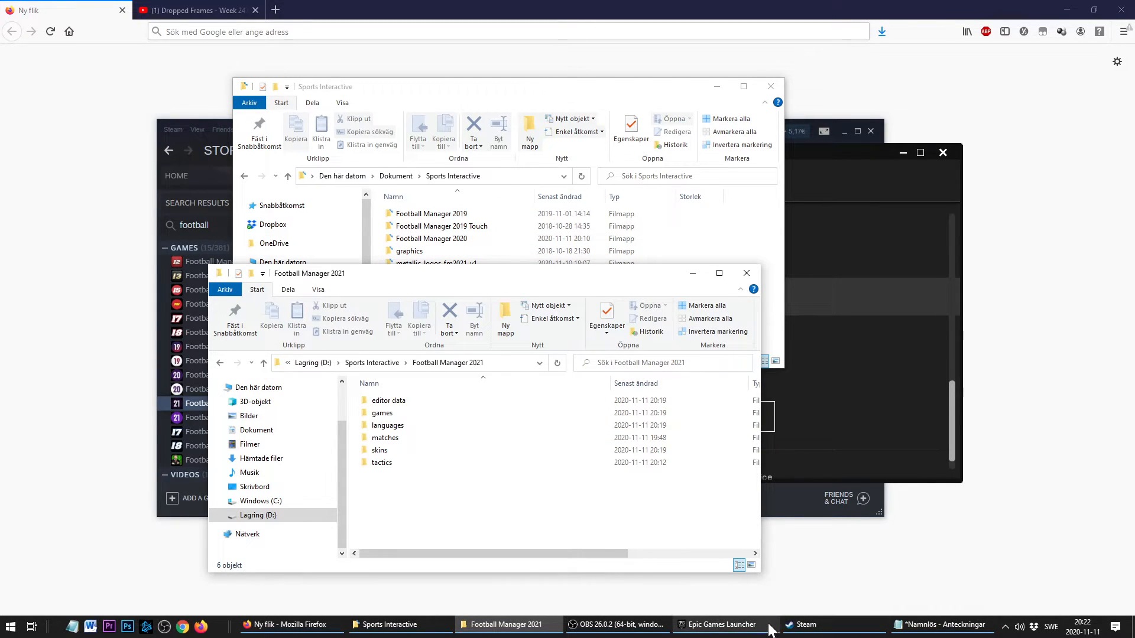
left_click(803, 625)
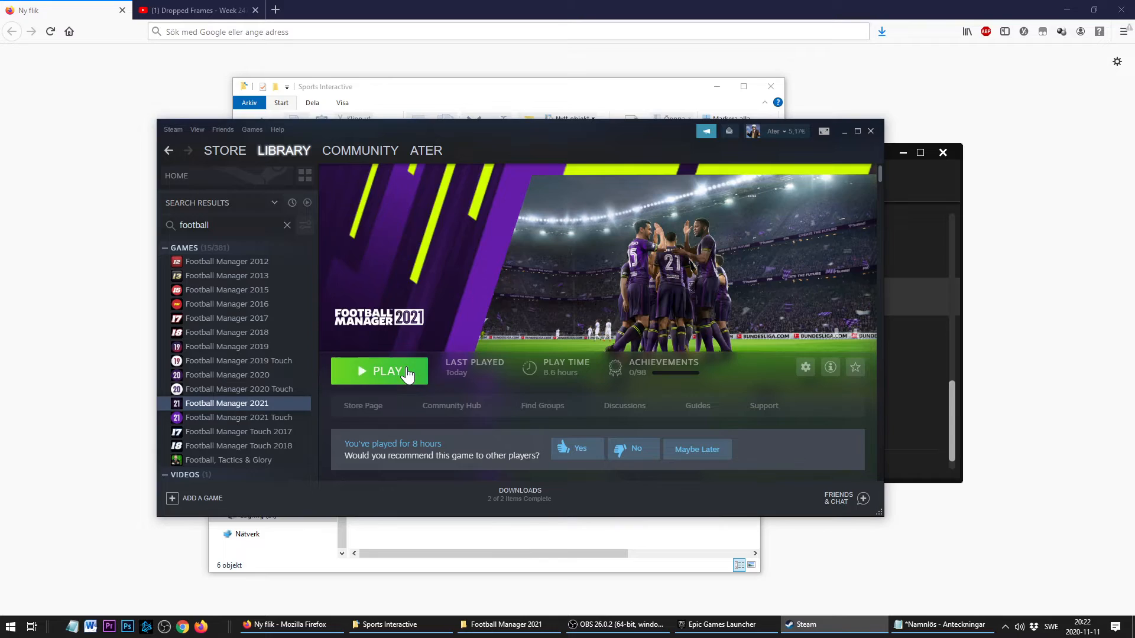
left_click(380, 371)
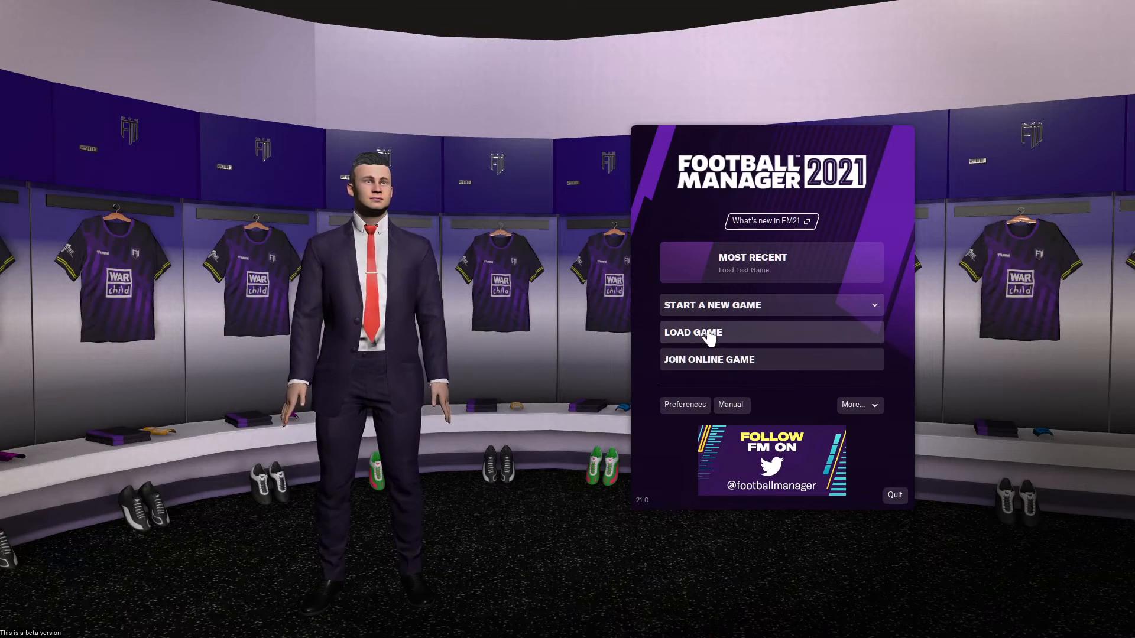
Load the Ater Gaming – Liverpool save from the relocated D: games folder
left_click(691, 333)
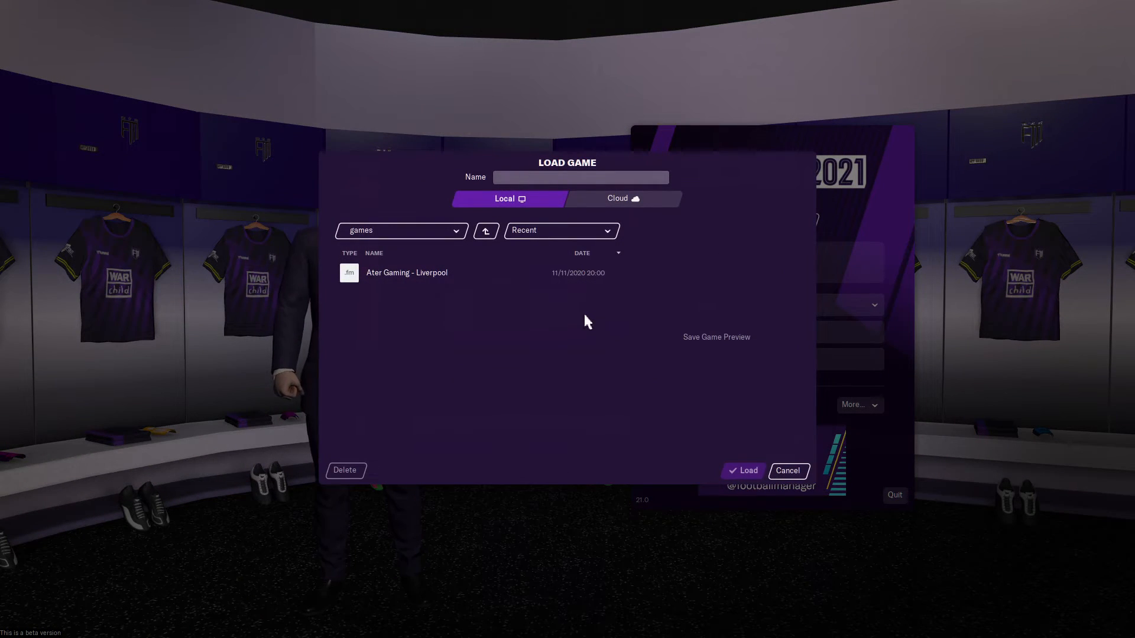
left_click(406, 273)
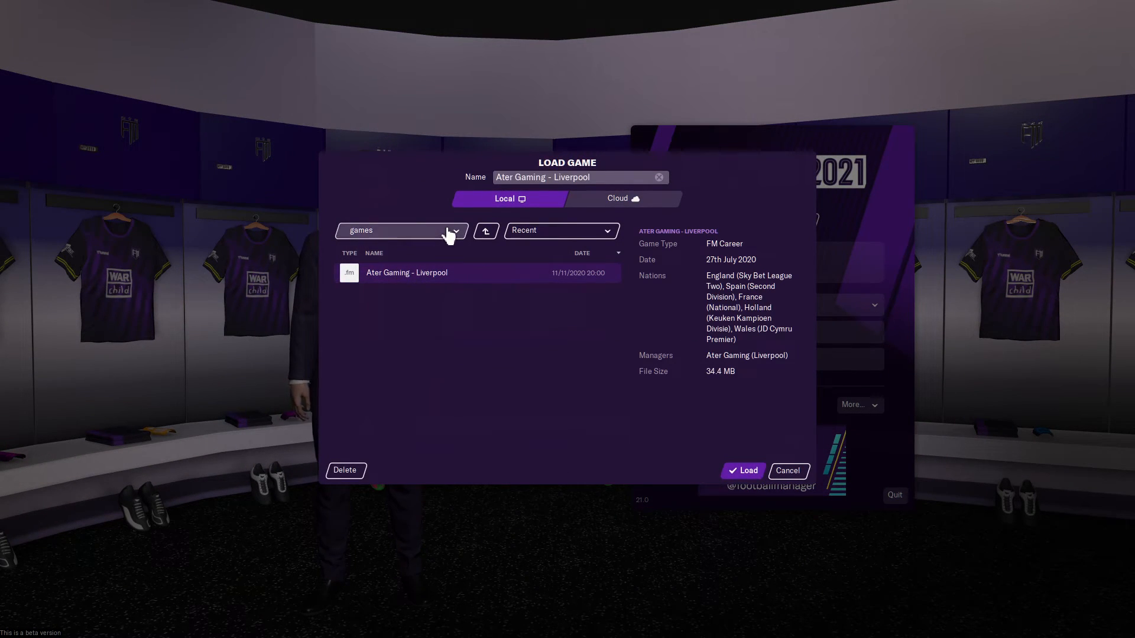
left_click(455, 230)
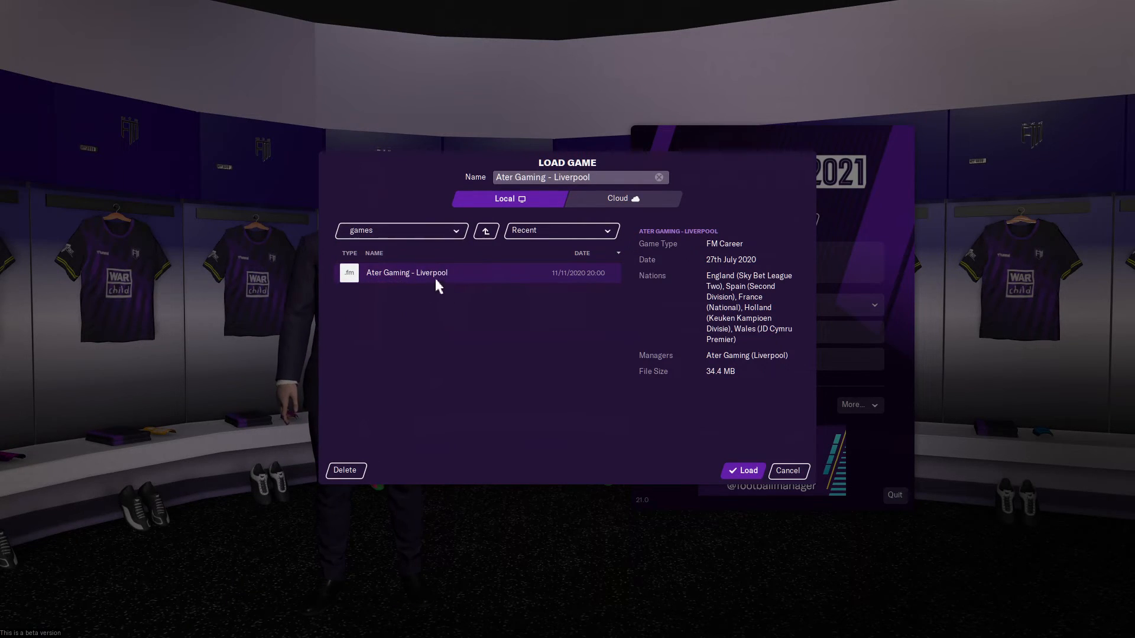
left_click(744, 470)
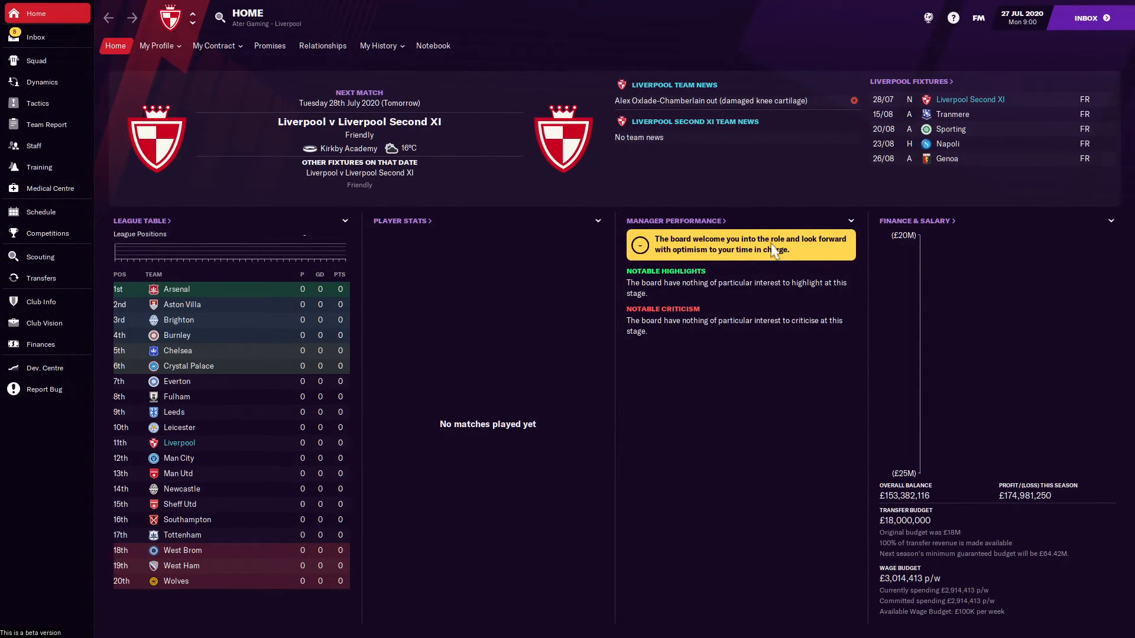
mouse_move(422, 325)
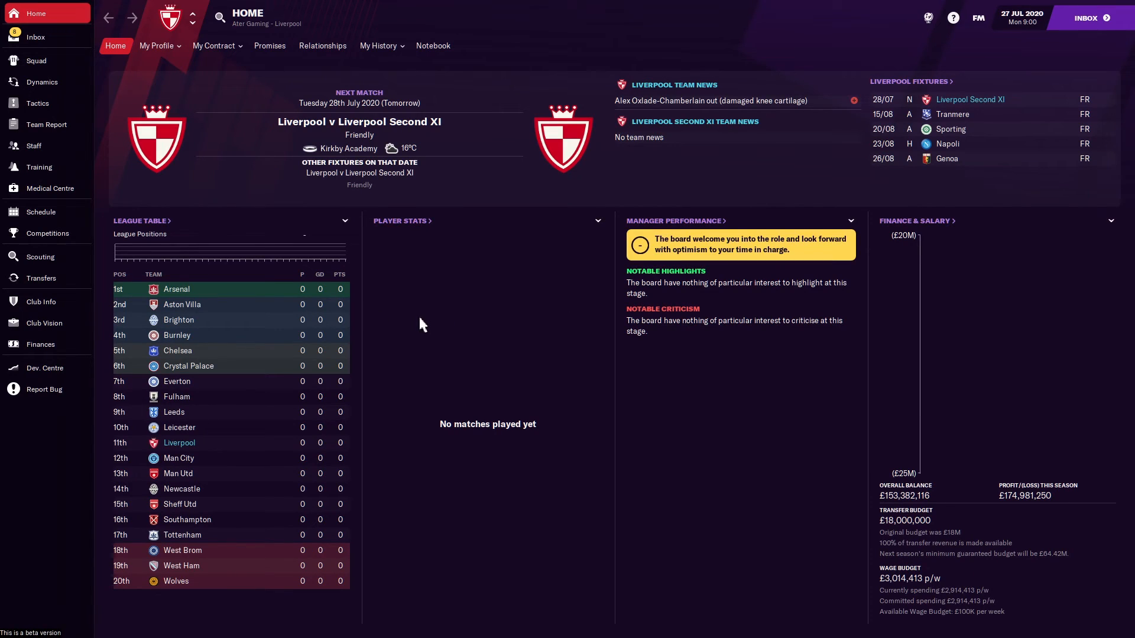